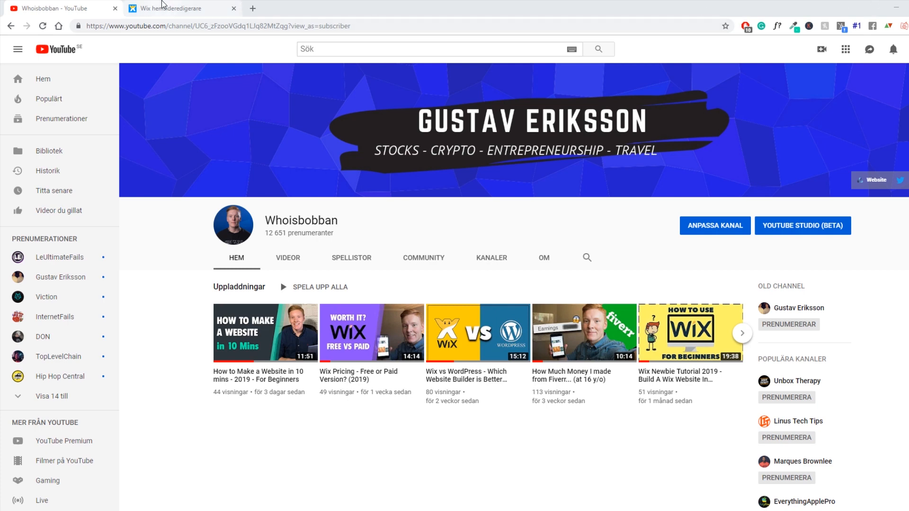
Step: Switch from the YouTube tab back to the Wix site editor's home page
click(174, 8)
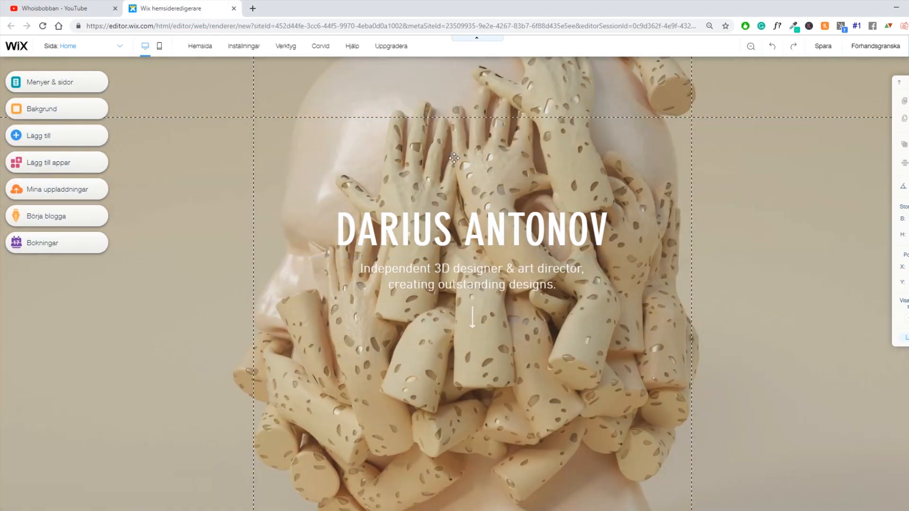
mouse_move(494, 159)
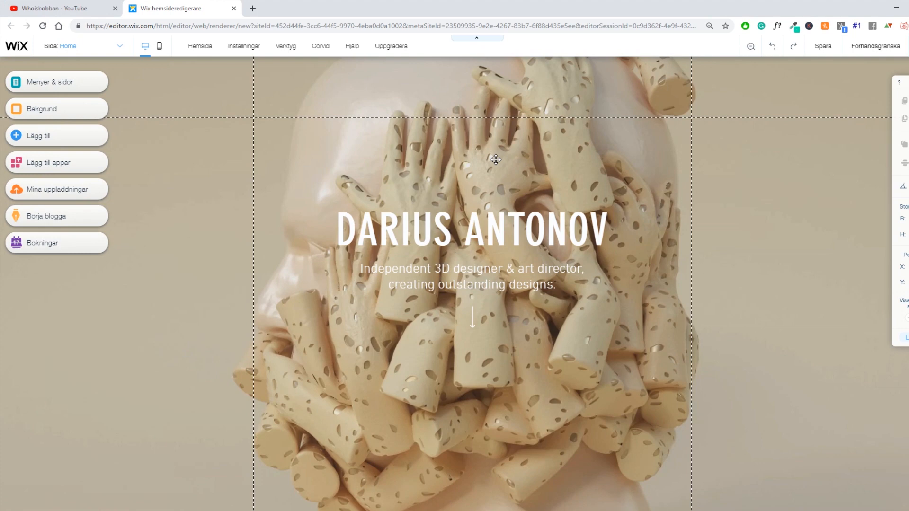
mouse_move(466, 173)
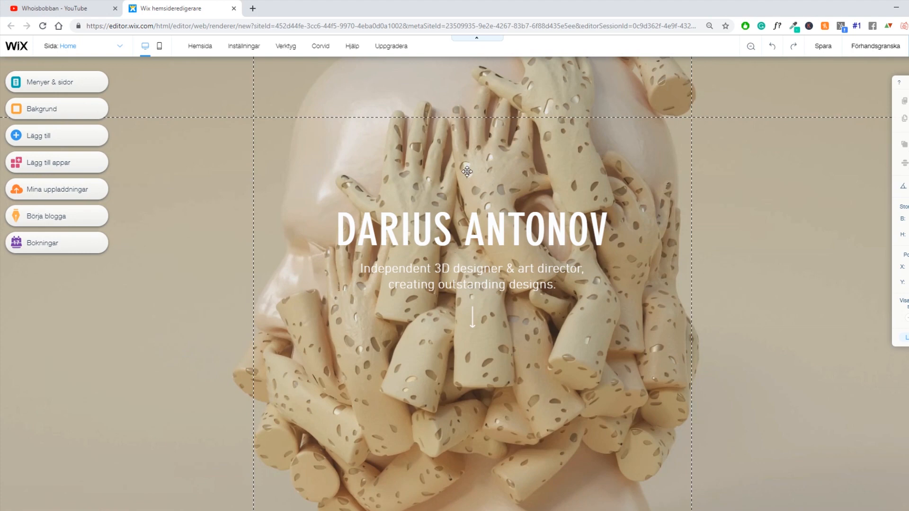
click(471, 228)
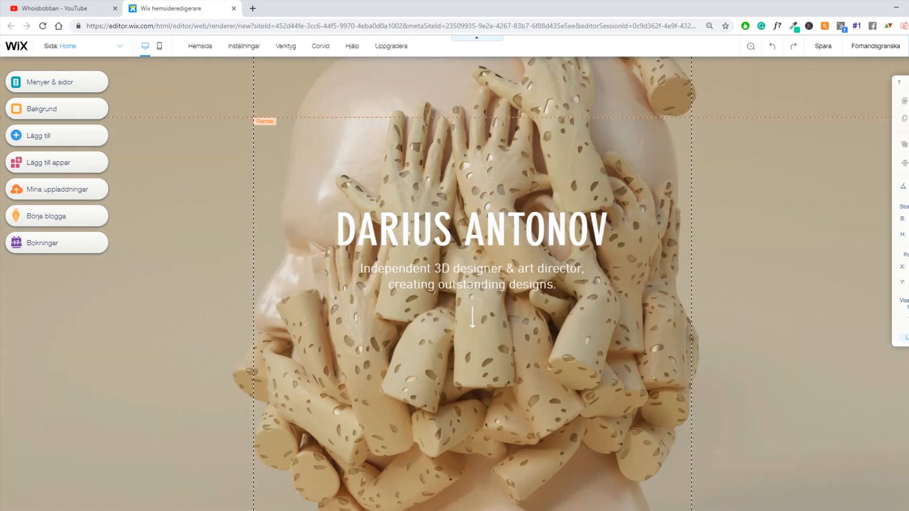
scroll(down, 3)
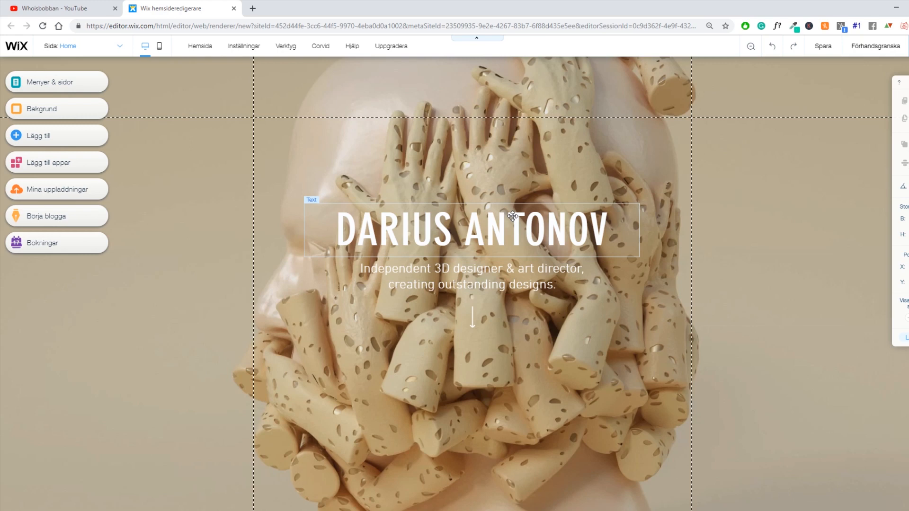
Step: Replace the DARIUS ANTONOV hero headline text with the word CARS
click(470, 228)
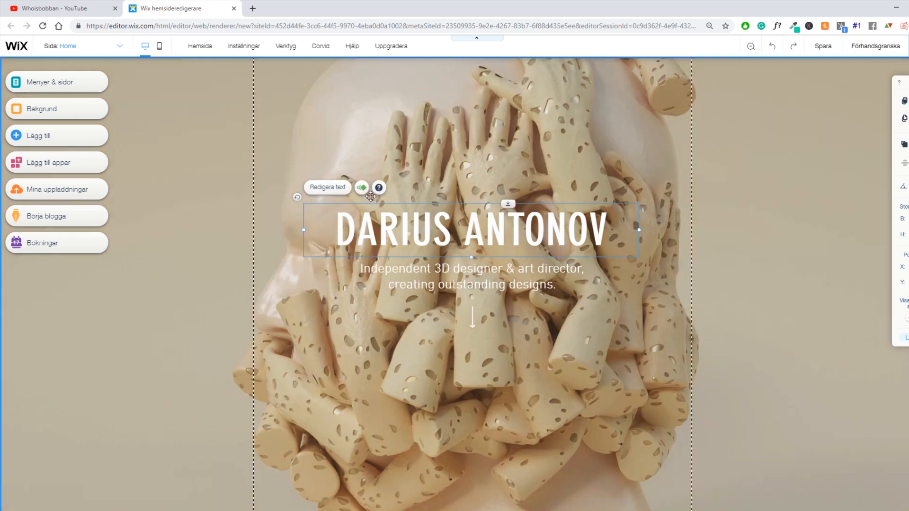
click(326, 186)
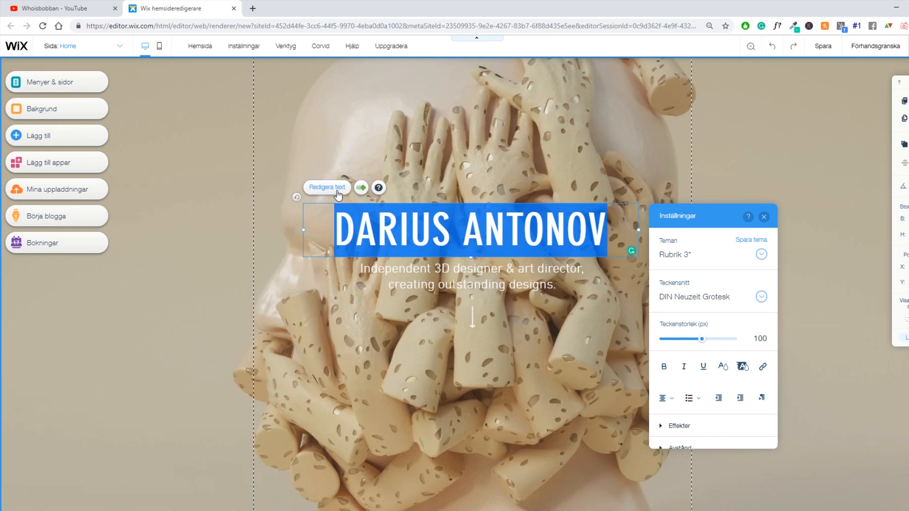
mouse_move(395, 202)
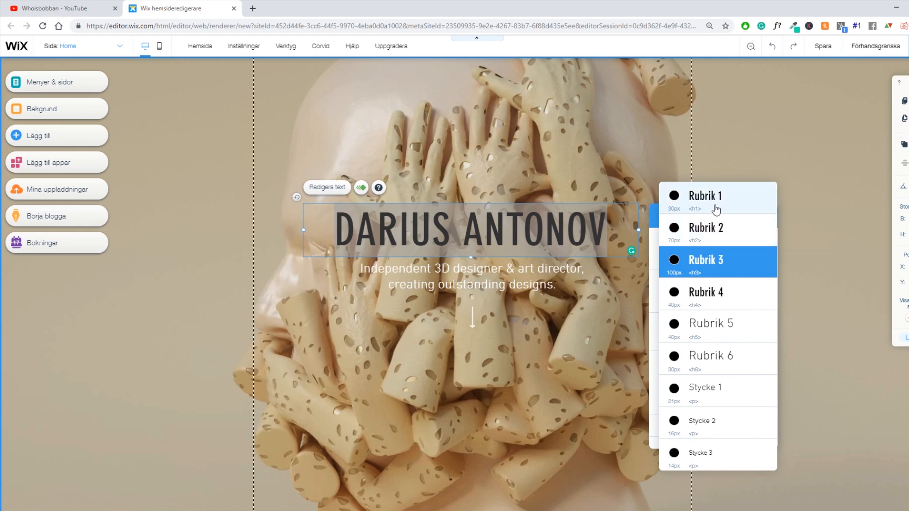
mouse_move(711, 212)
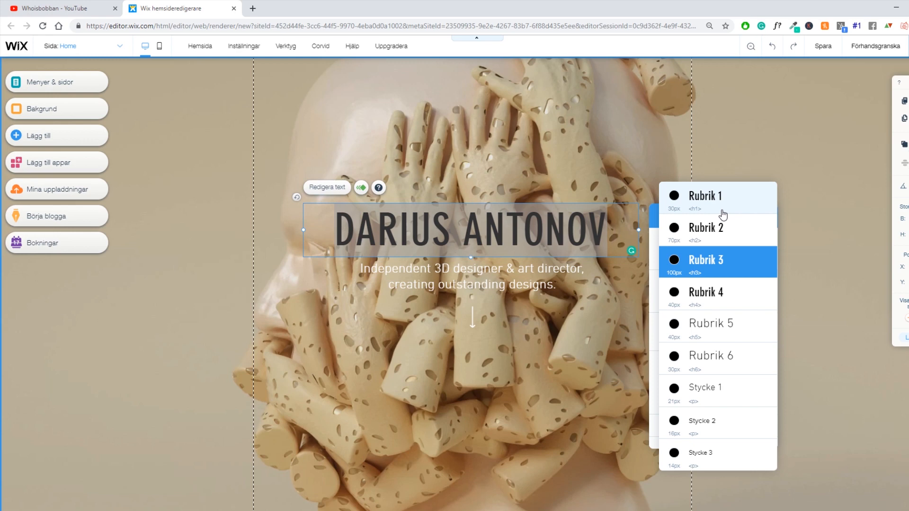
mouse_move(515, 234)
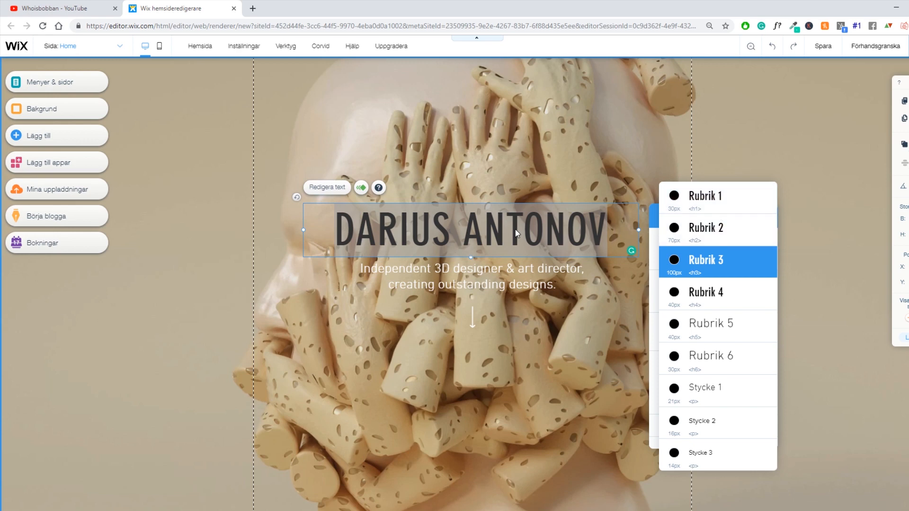
click(705, 259)
text(CARS)
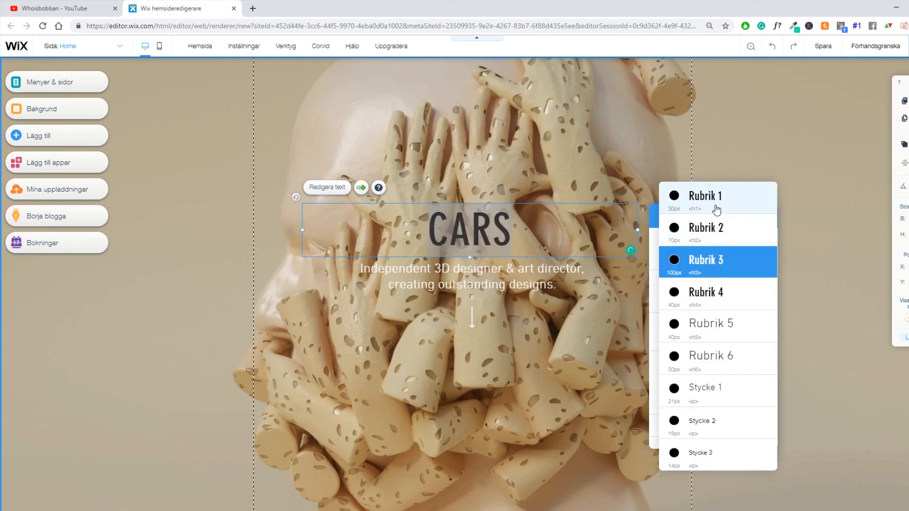
Step: Apply the small Rubrik 1 (h1) heading style to the CARS headline
click(705, 196)
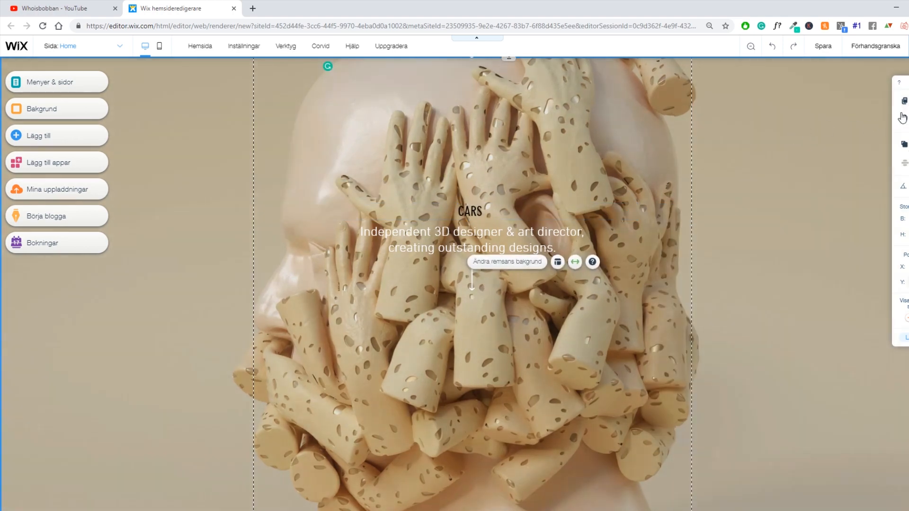
scroll(down, 3)
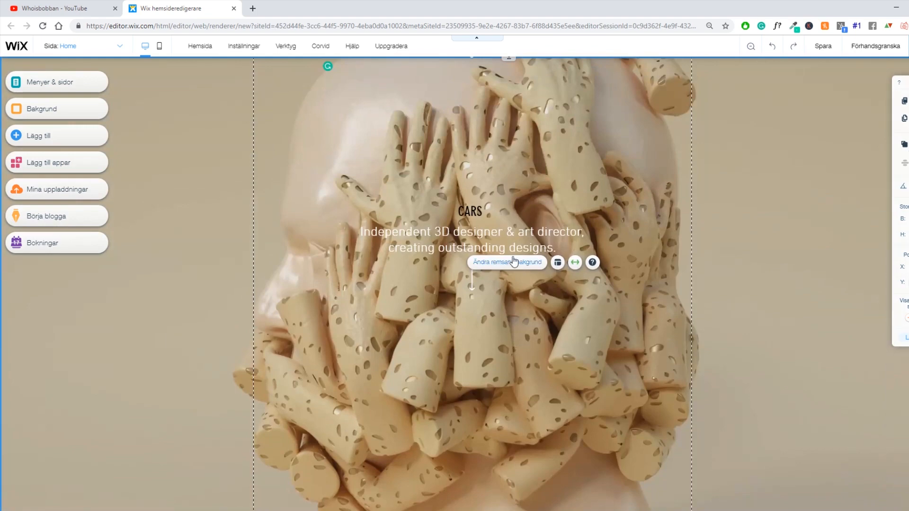
Step: Restyle the designer subtitle under CARS as a large Rubrik 2 heading
click(470, 240)
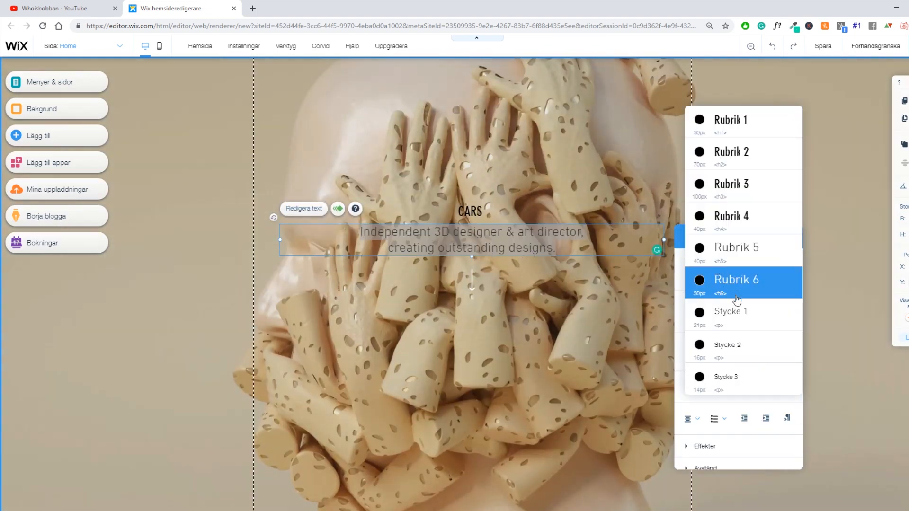
mouse_move(745, 318)
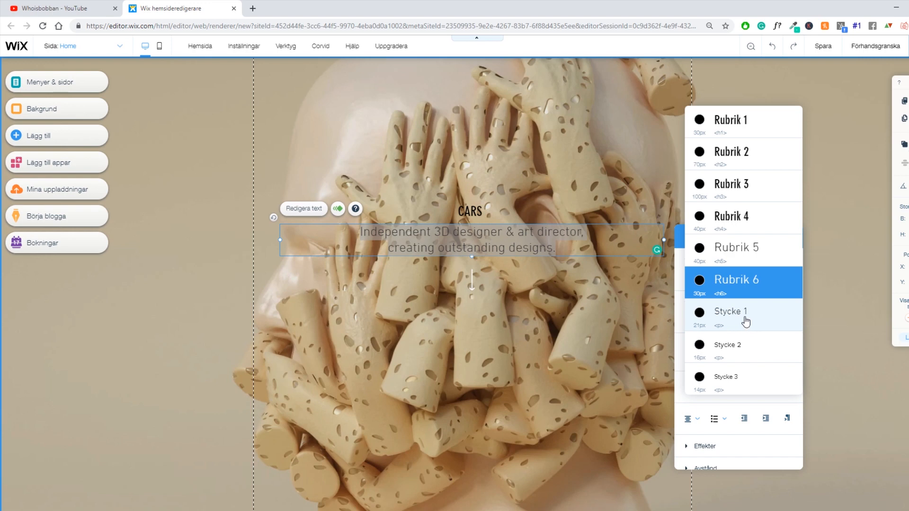
click(730, 311)
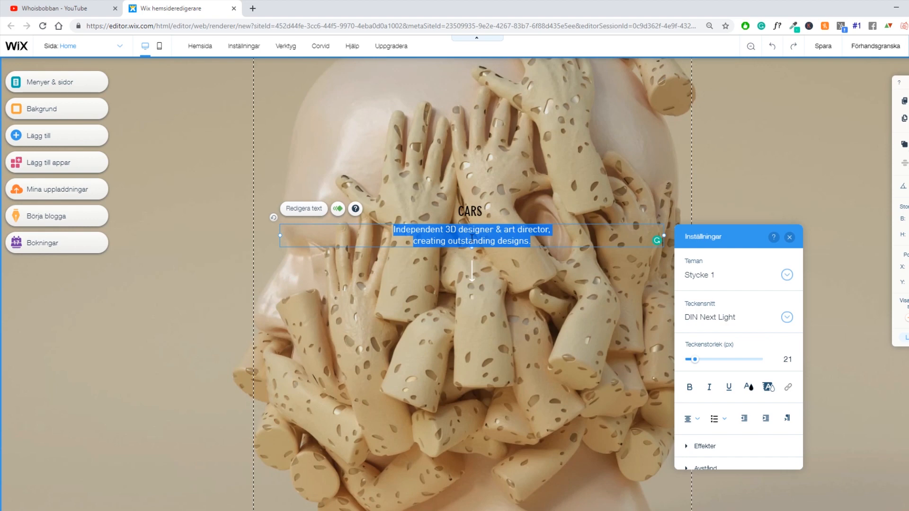
click(786, 274)
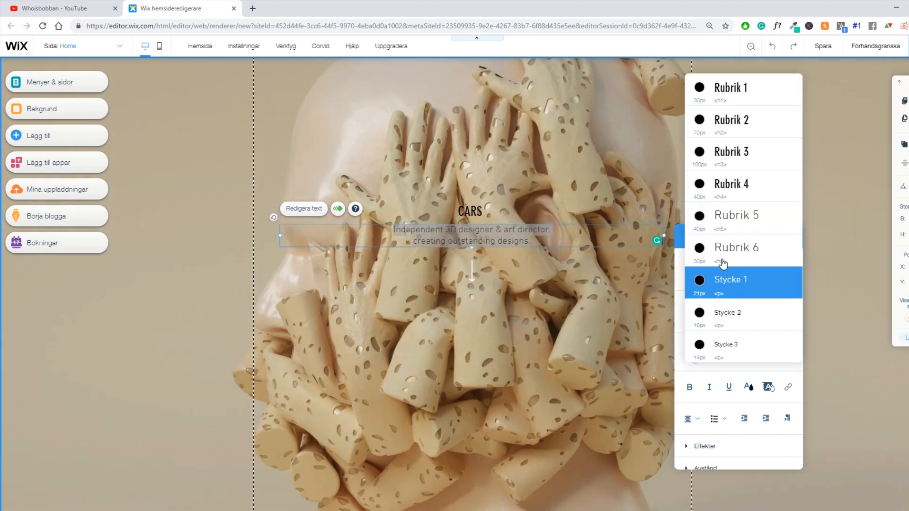
mouse_move(779, 133)
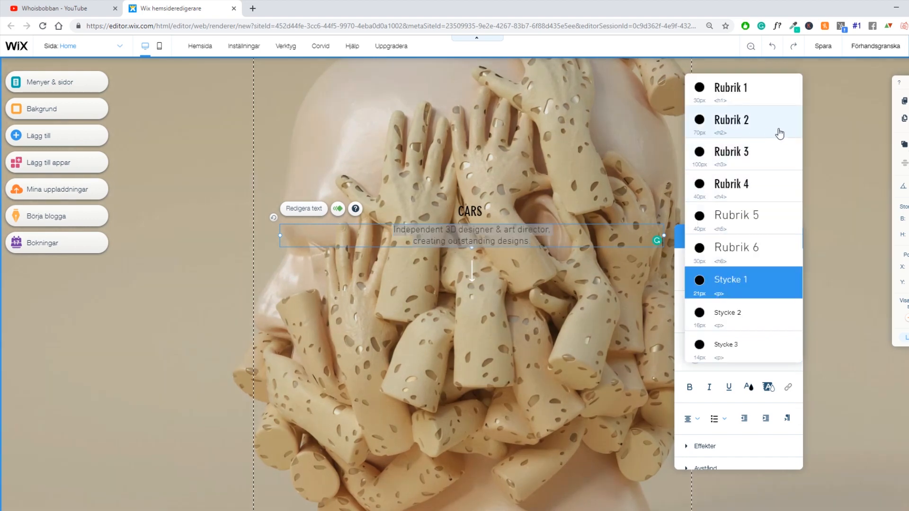
mouse_move(760, 134)
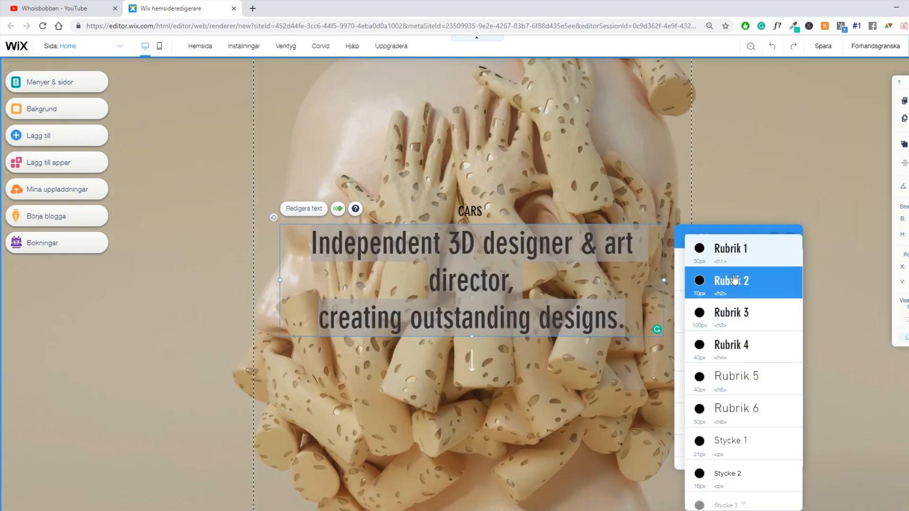
click(730, 281)
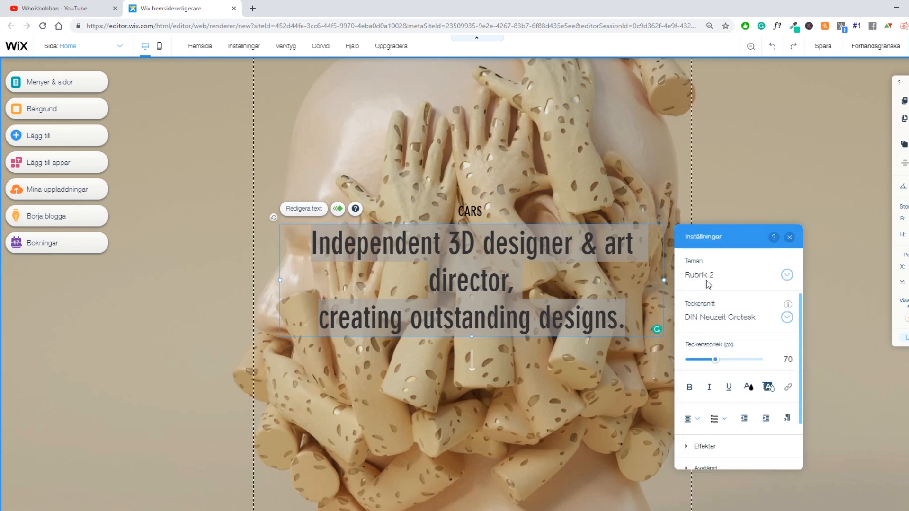
click(788, 236)
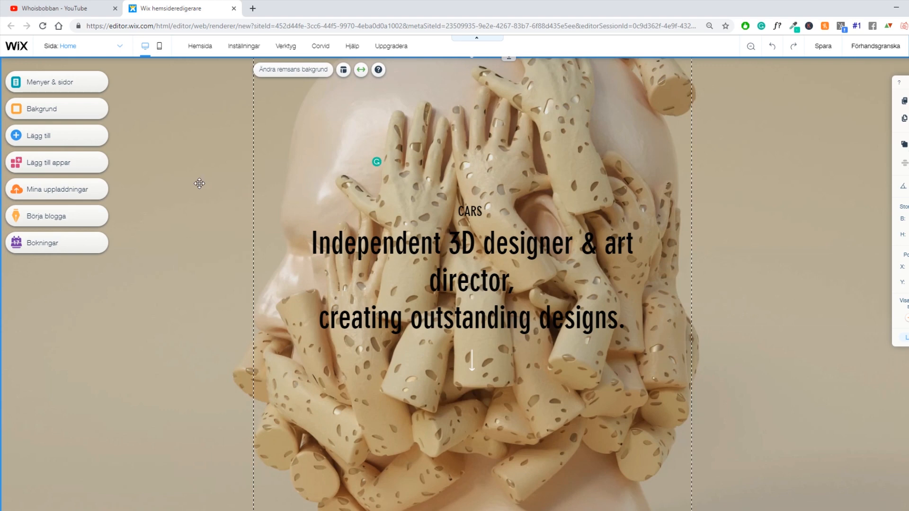
Step: Check the paragraph below the middle gallery image and keep it on the Stycke 1 theme
click(470, 210)
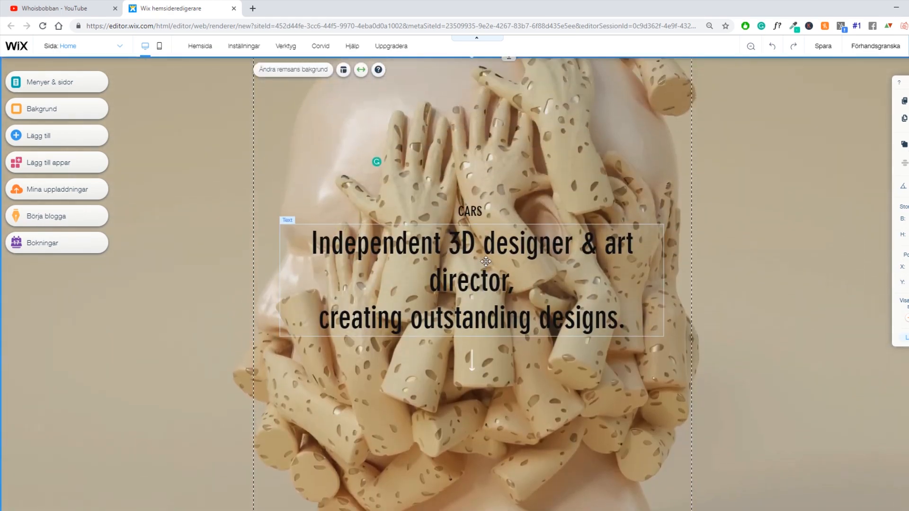
scroll(down, 3)
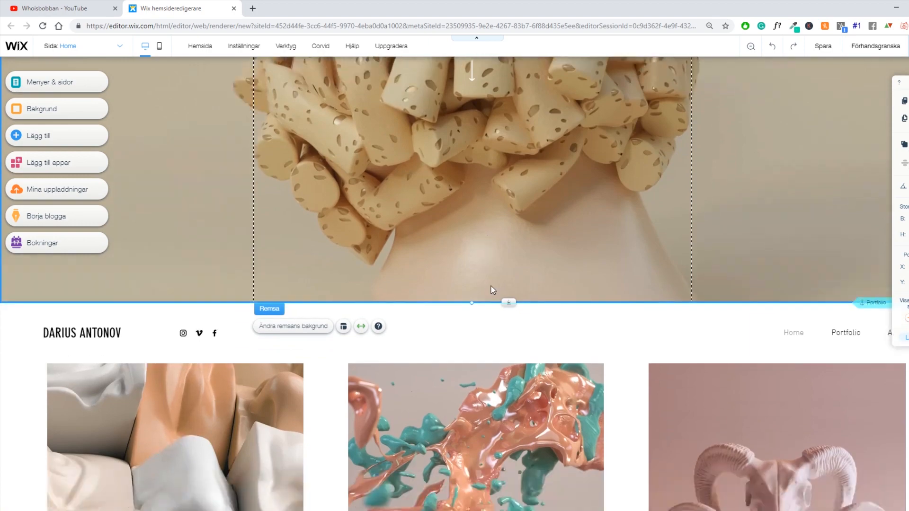
scroll(down, 3)
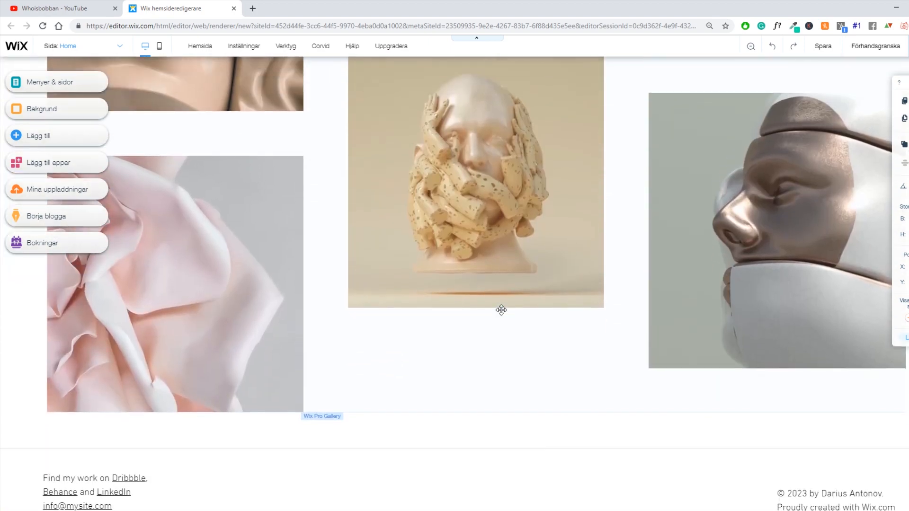
scroll(down, 3)
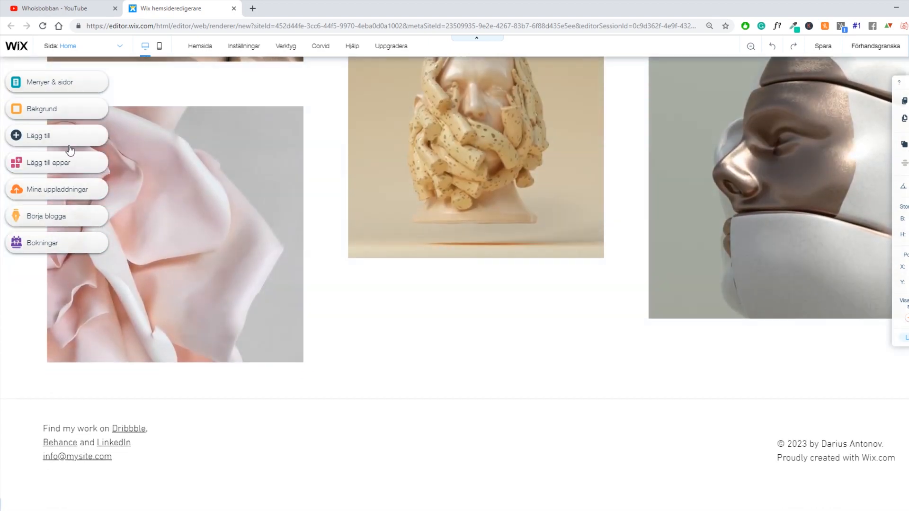
click(38, 135)
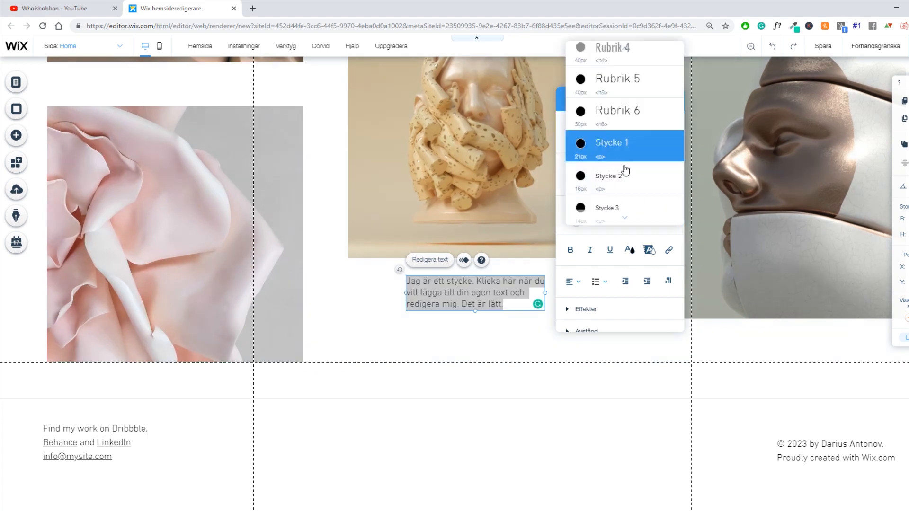
click(610, 143)
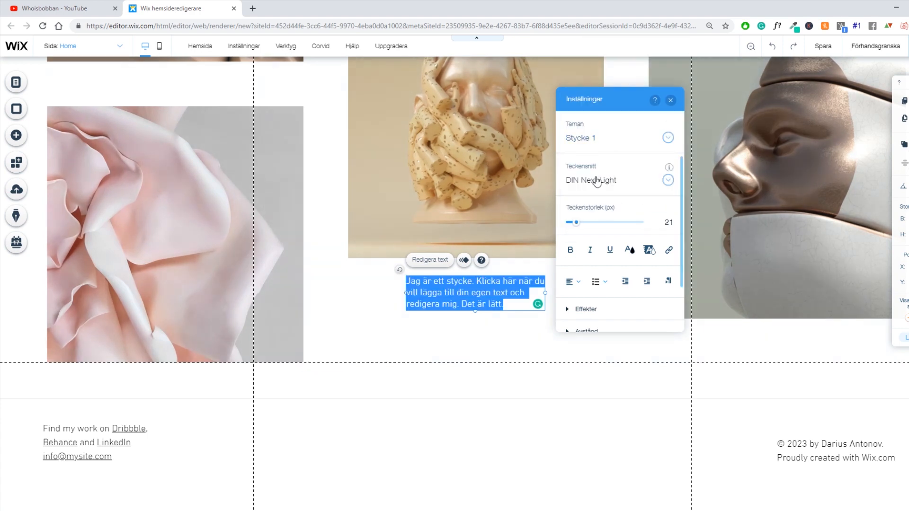
click(670, 100)
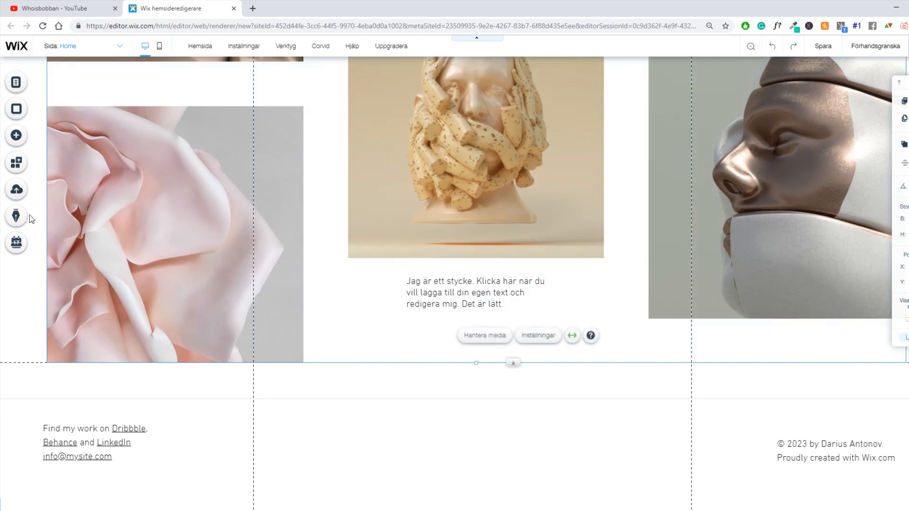
Step: Add a heading text box onto the middle image and fill it with placeholder text 'dfgdf'
click(16, 135)
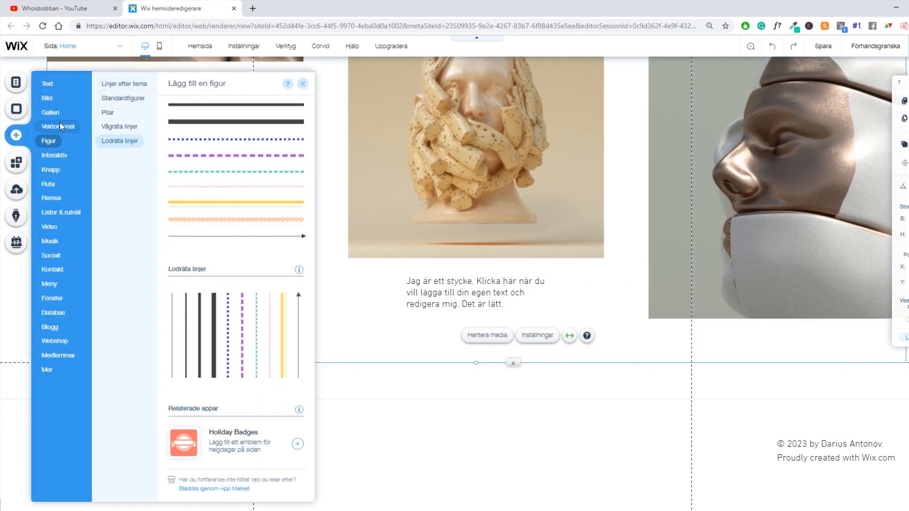
click(46, 84)
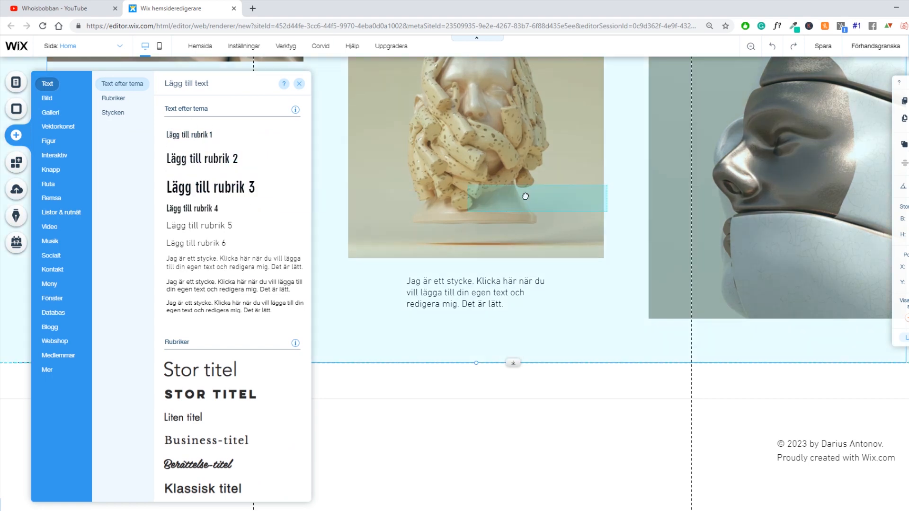
click(210, 186)
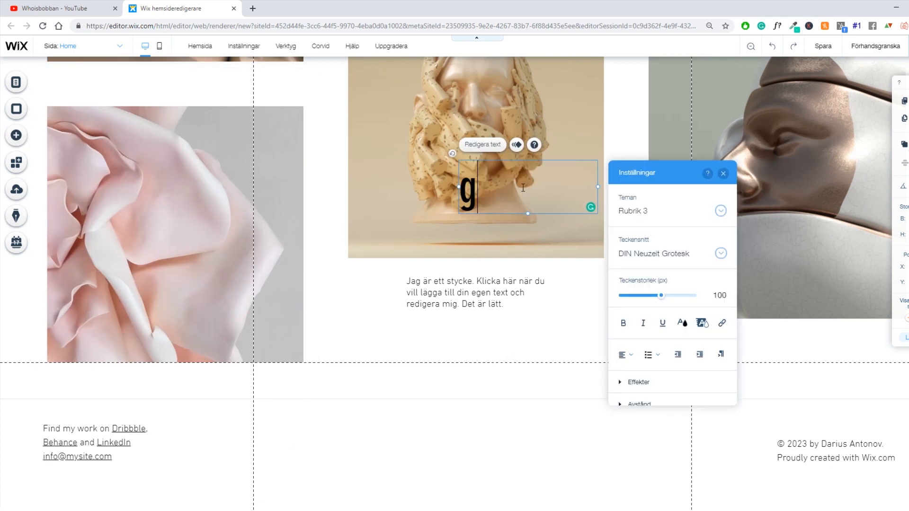
text(dfgdf)
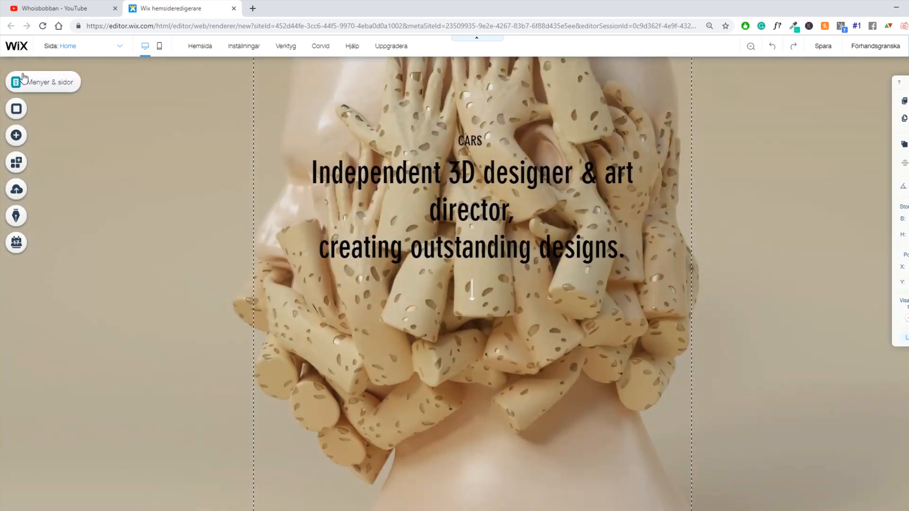
Step: Reach the Home page's SEO (Google) settings from Menus & Pages
click(17, 81)
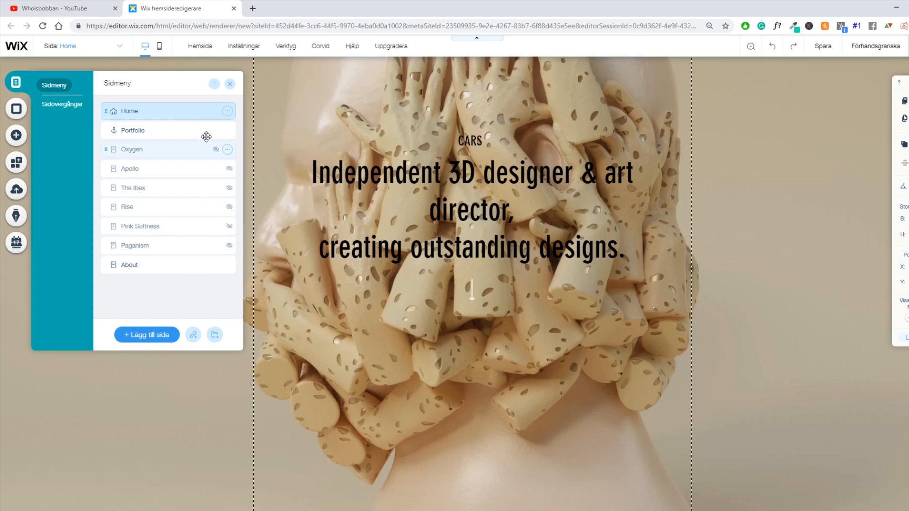
click(226, 110)
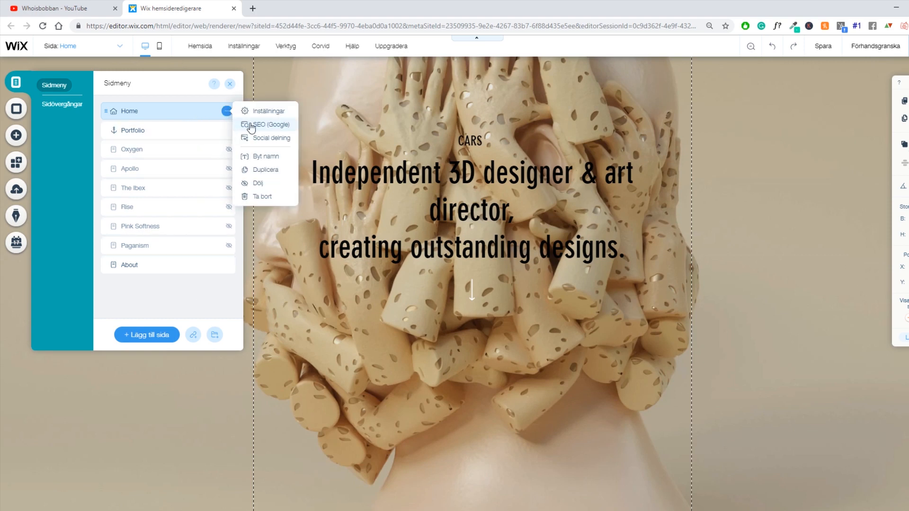
click(266, 124)
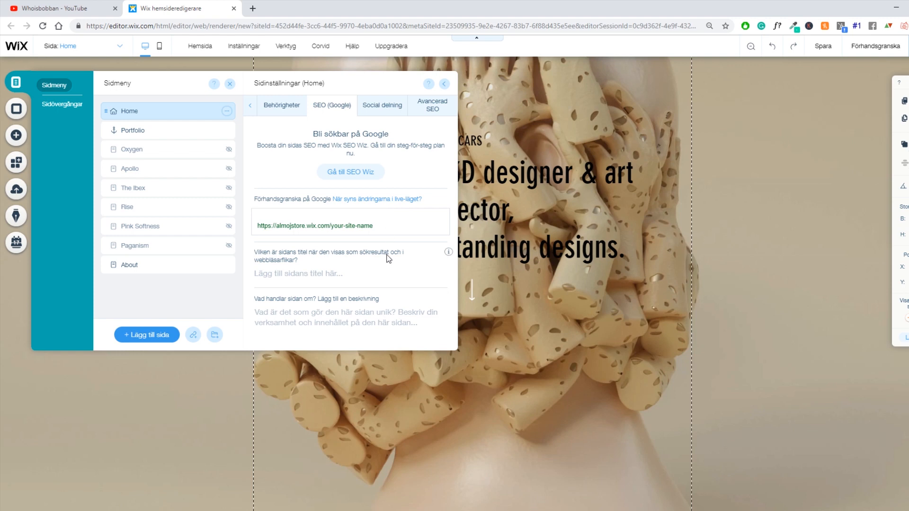
scroll(down, 3)
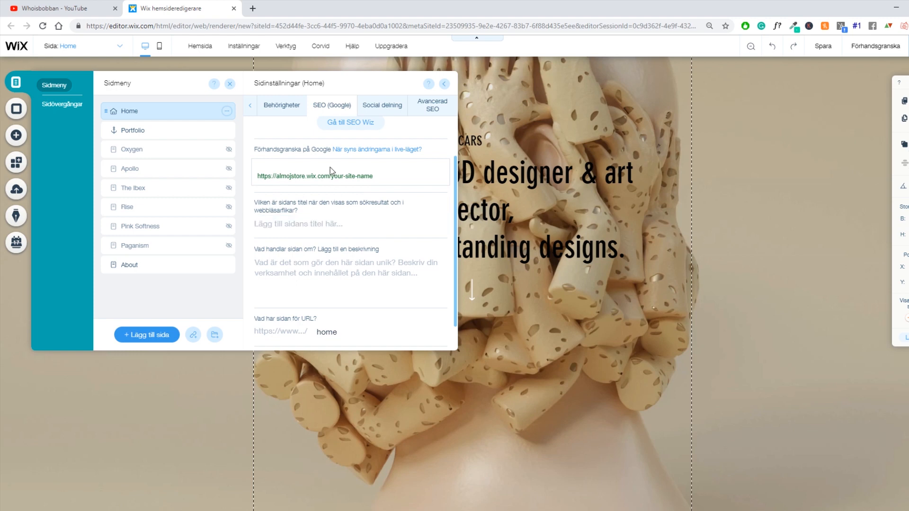
click(349, 223)
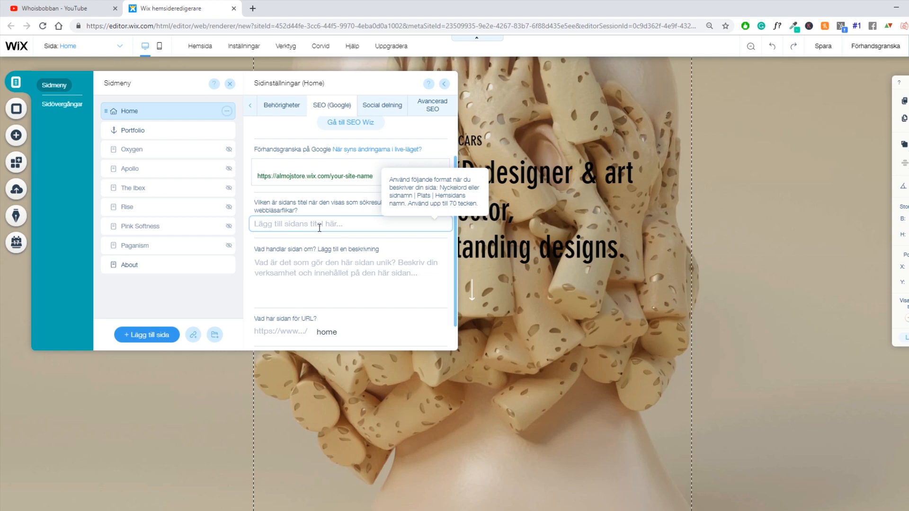
Step: Enter the search title 'Top 5 cars you must see in Sweden' for the Home page
text(Cars)
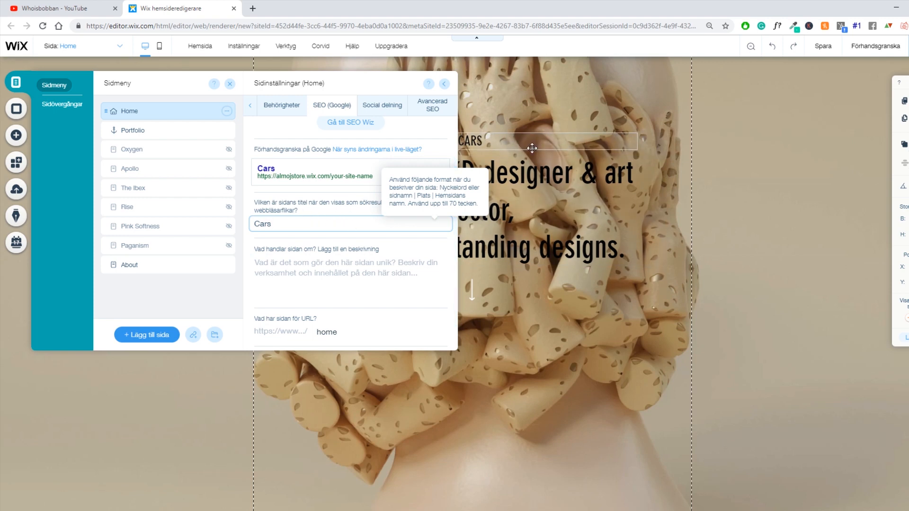
mouse_move(543, 147)
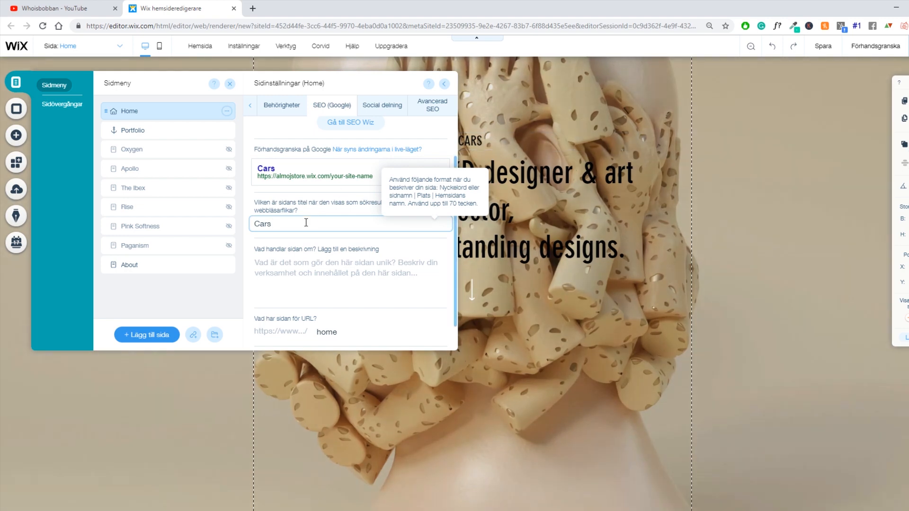
text(T)
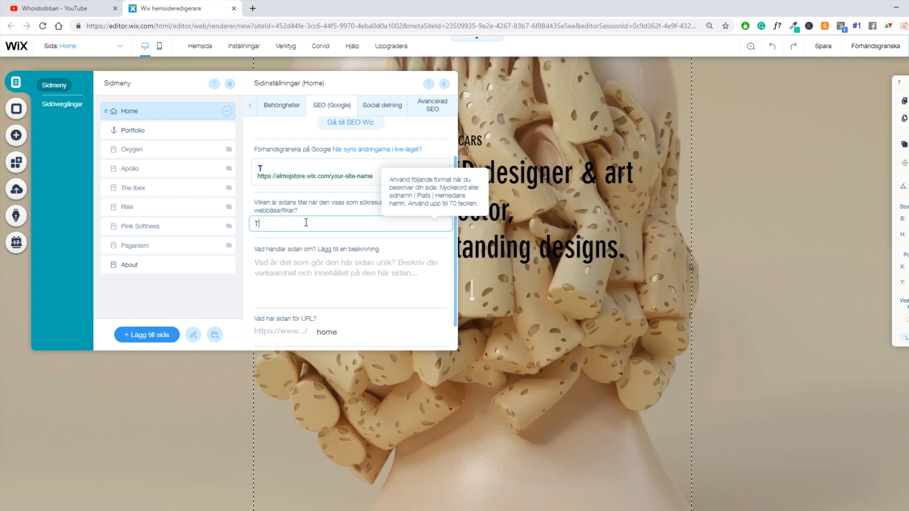
text(op 5 cars you must see)
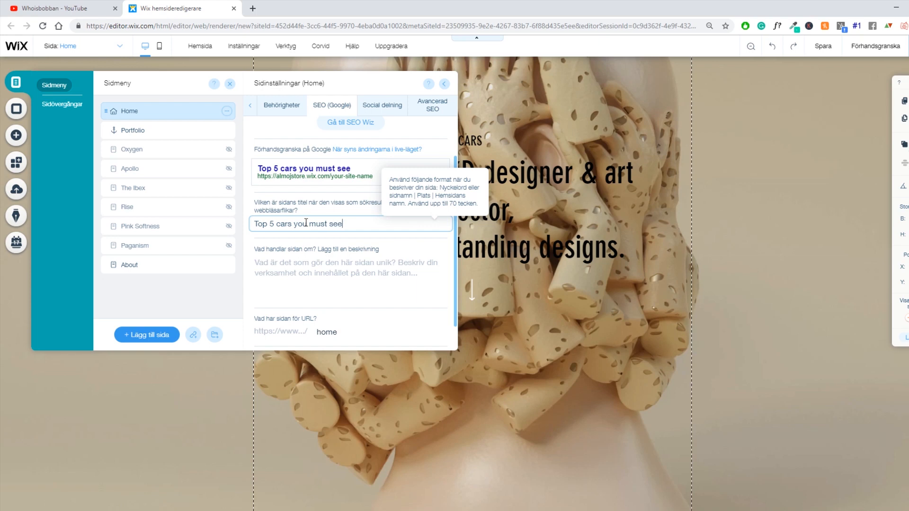
text(in Sweden)
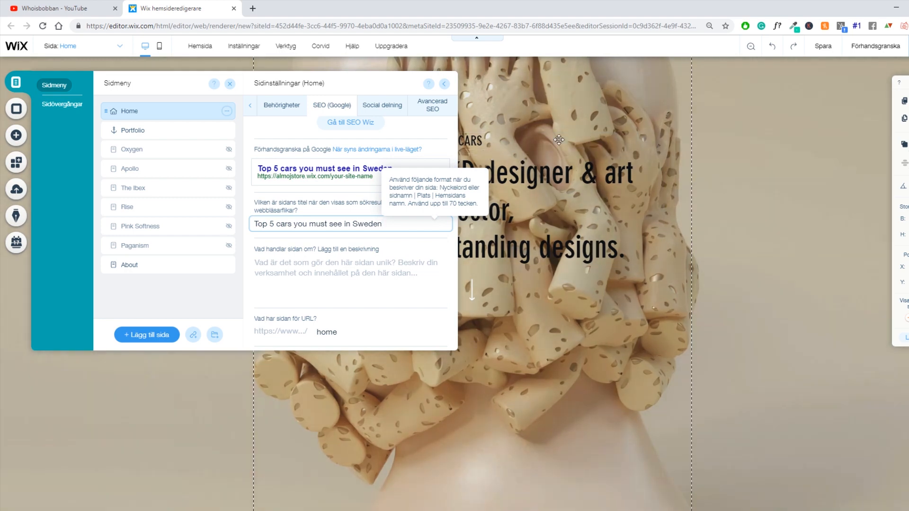
triple_click(318, 224)
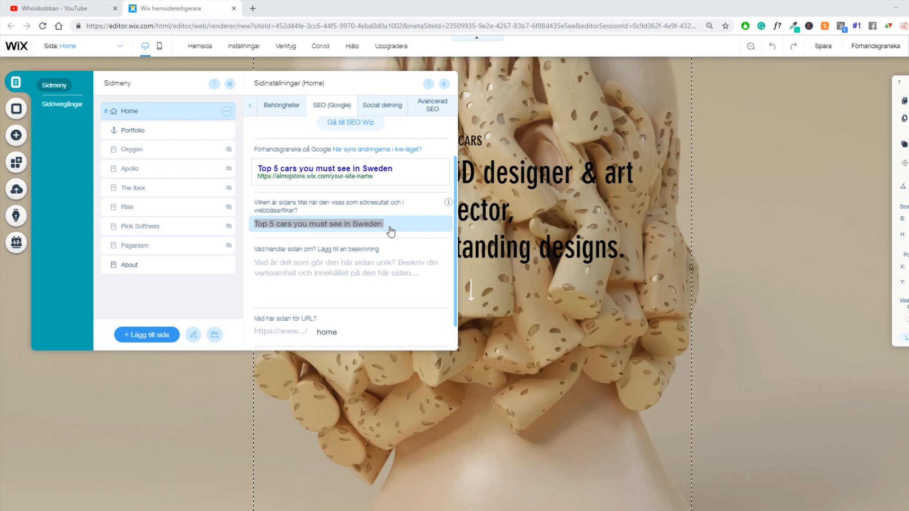
click(318, 223)
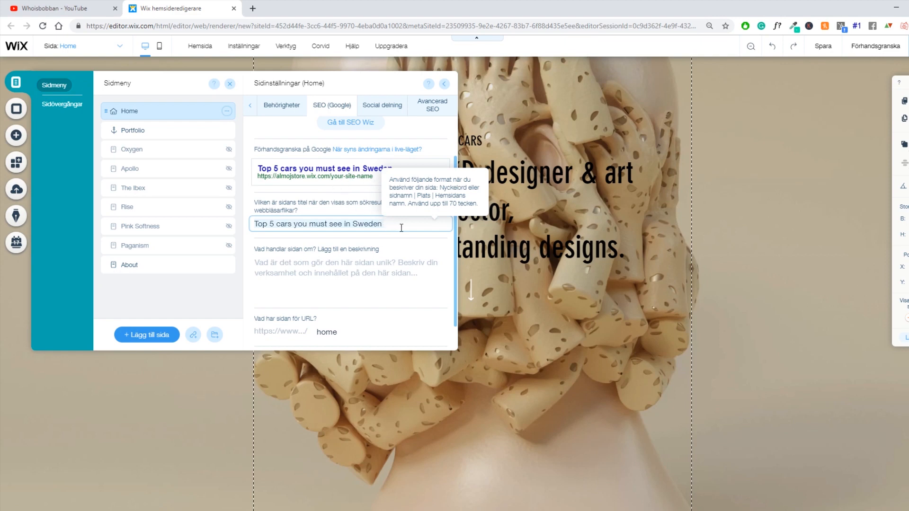
mouse_move(398, 225)
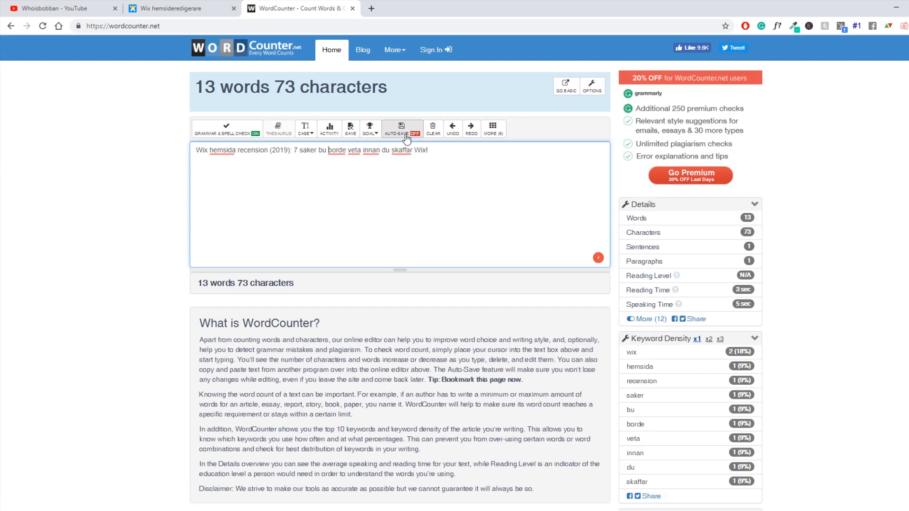
Step: Draft the title 'Top 5 cars you must see in Sweden - Top 5 cars - Whoisbobban.com' in WordCounter
text(Top 5 cars you must see in Sweden)
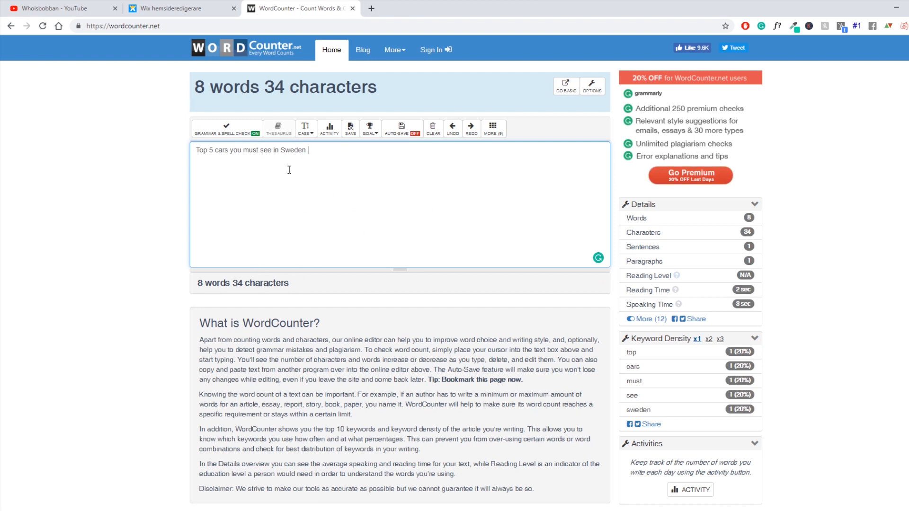
mouse_move(352, 160)
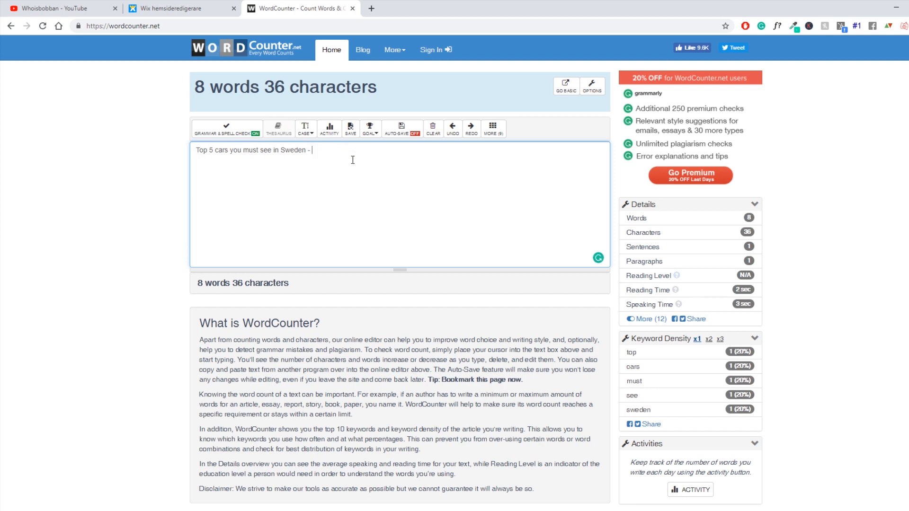
text(Read)
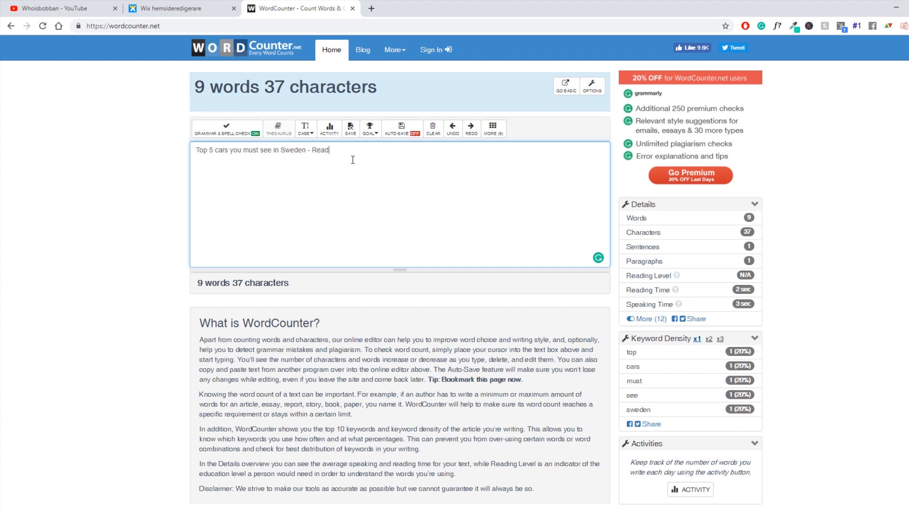
key(BackSpace)
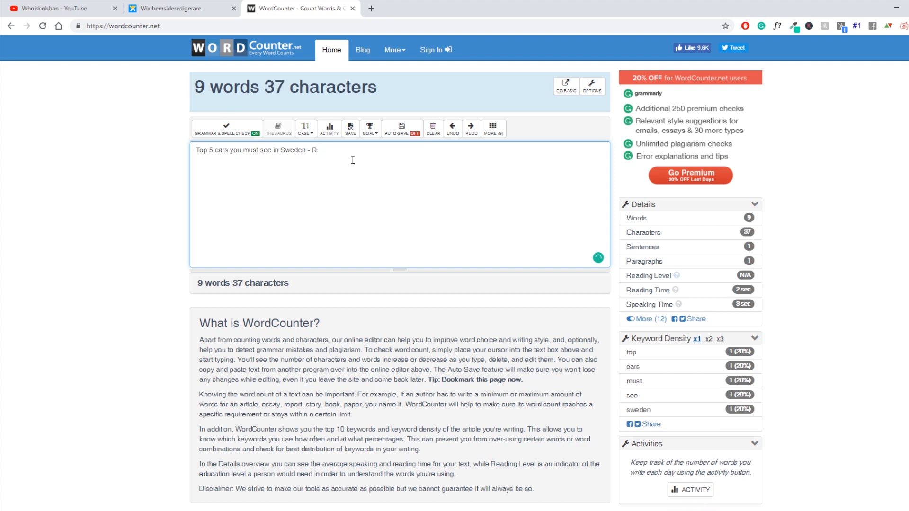
key(Backspace)
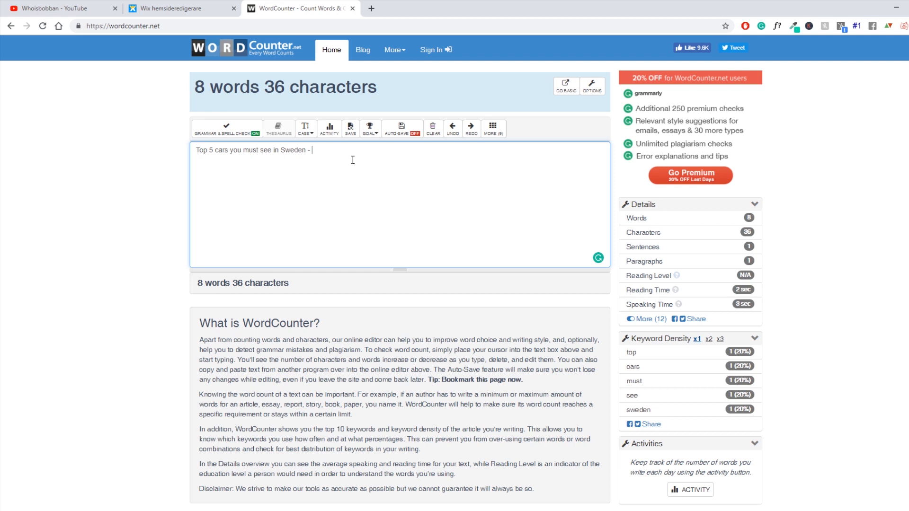
mouse_move(363, 159)
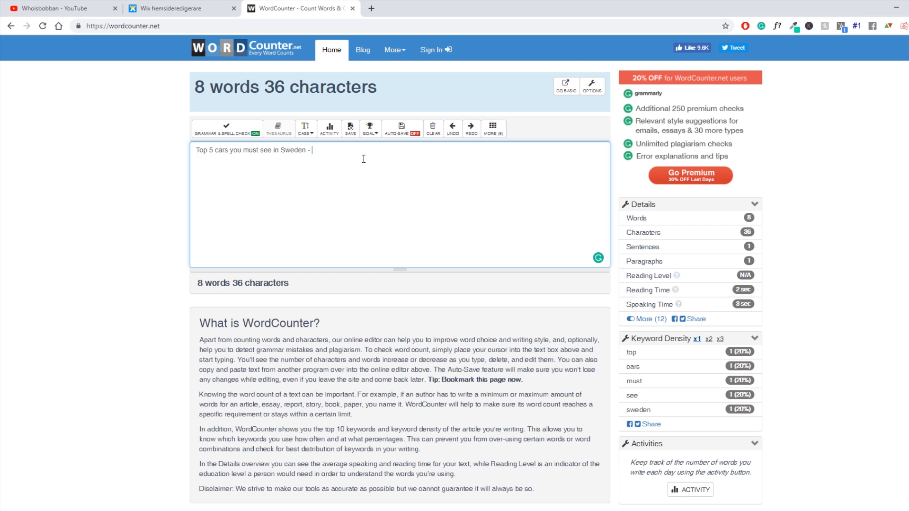
text(C)
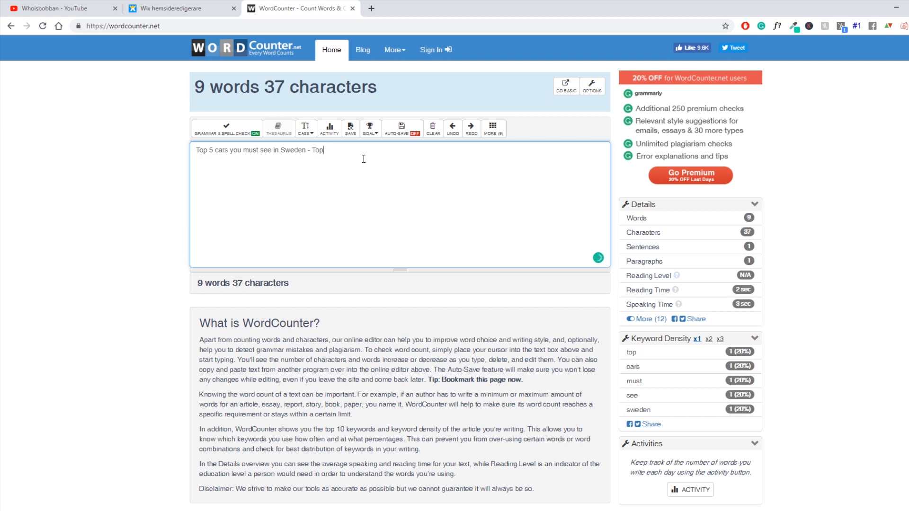
text(5 cars -)
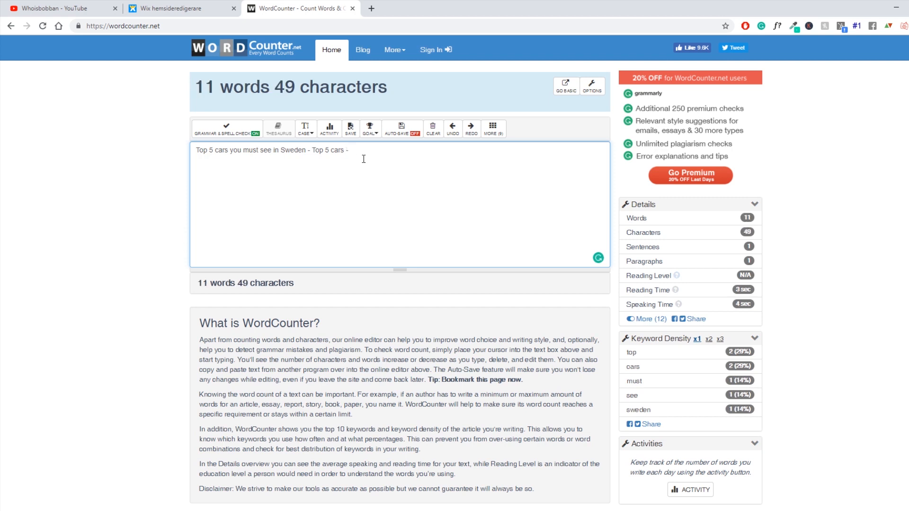
text(Whois)
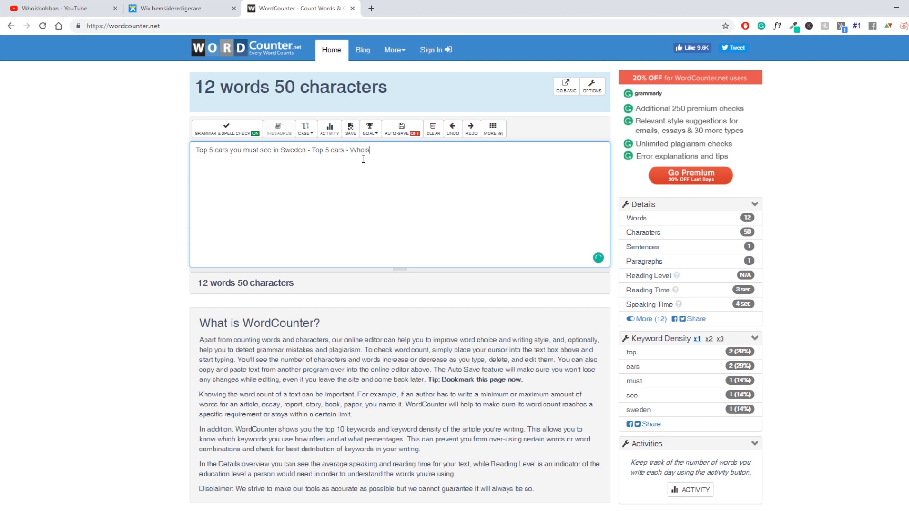
text(bobban.com)
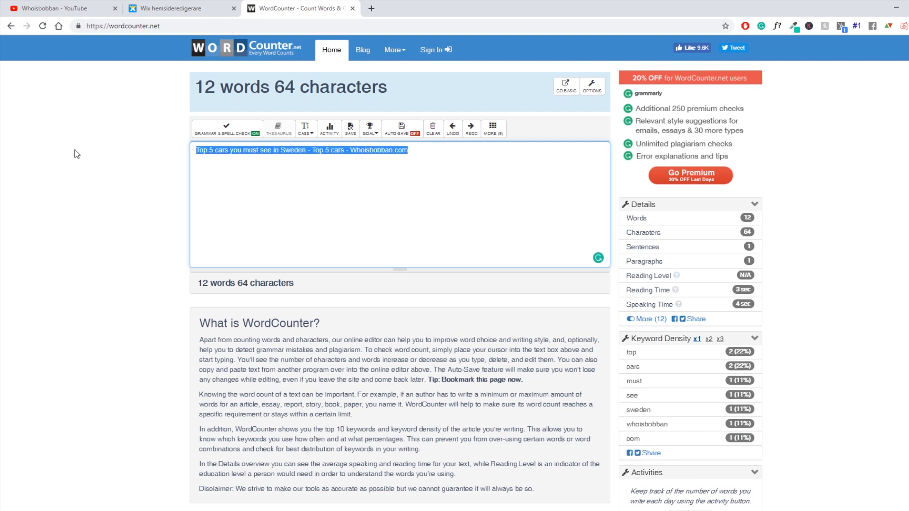
click(180, 9)
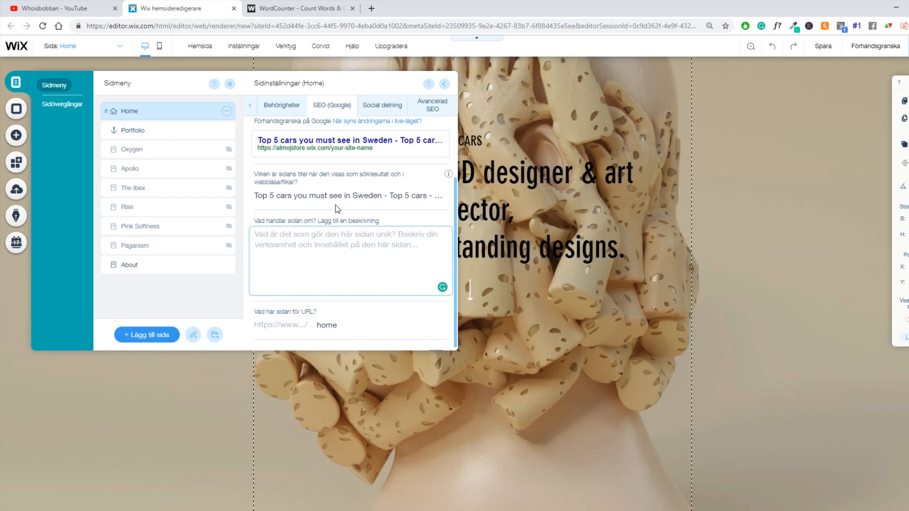
Step: Write the meta description about Sweden's top 5 exotic cars of 2019, ending 'Read more here.'
text(H)
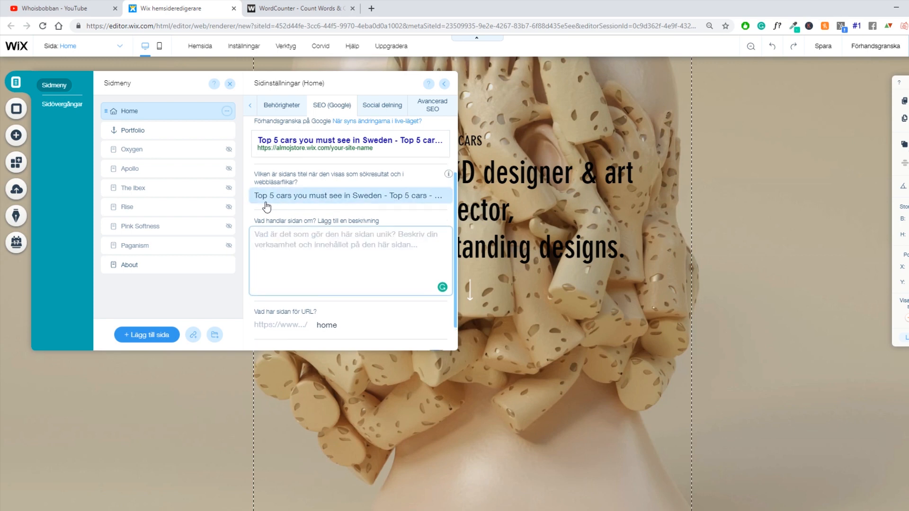
text(See the top 5 exotic cars in Sweden 2019. These cars are amazing and w)
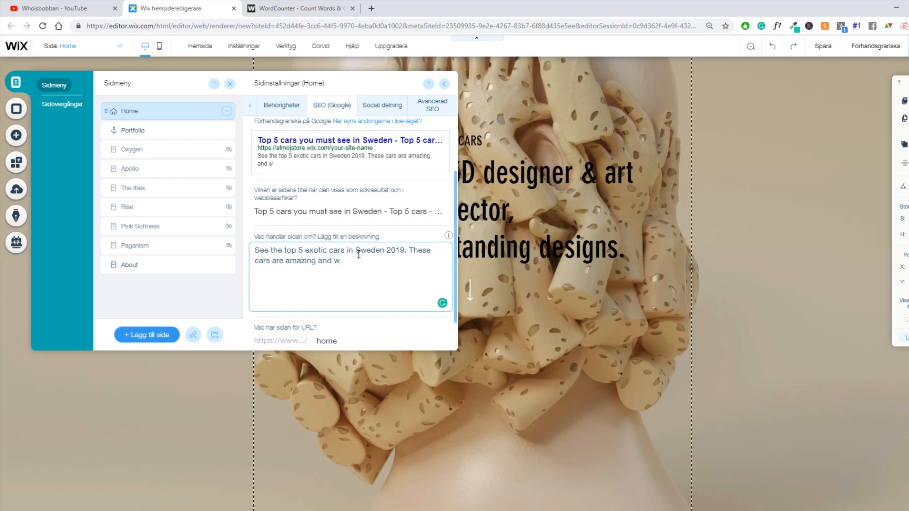
text(ill never be seen in Sweden again. Read more here.)
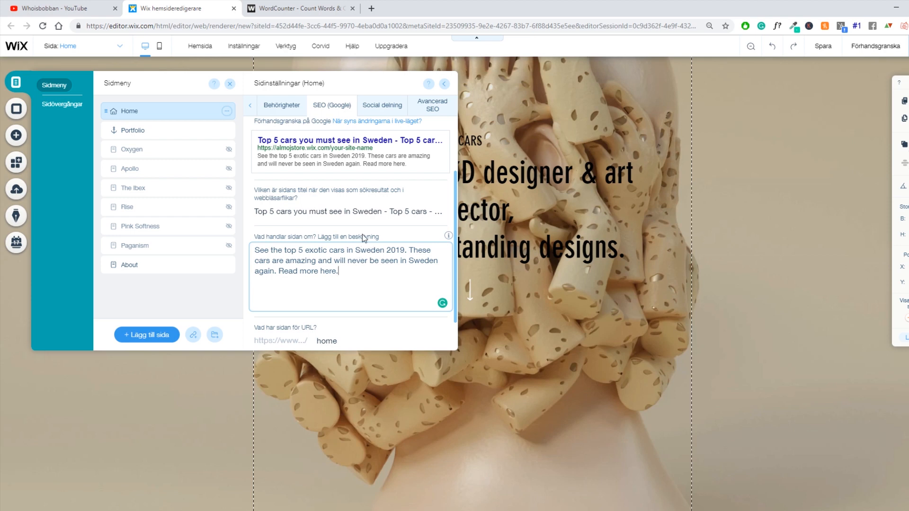
mouse_move(365, 243)
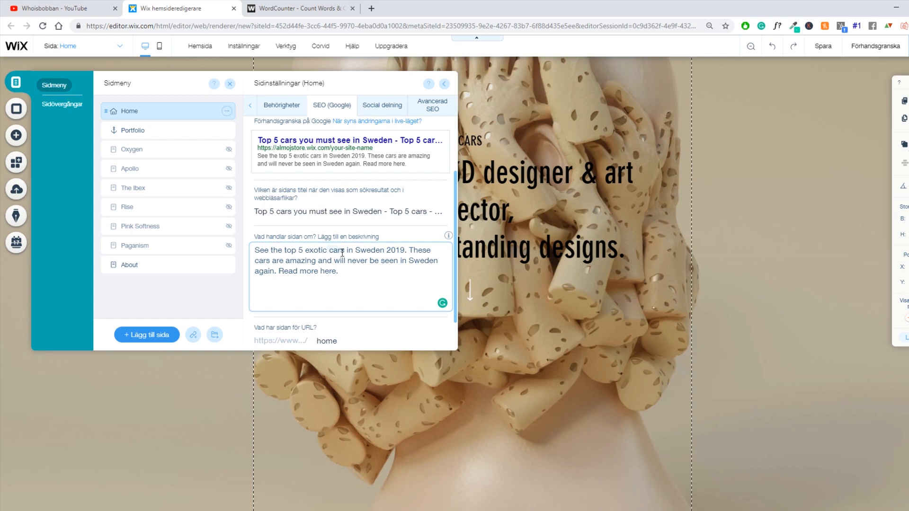
mouse_move(363, 250)
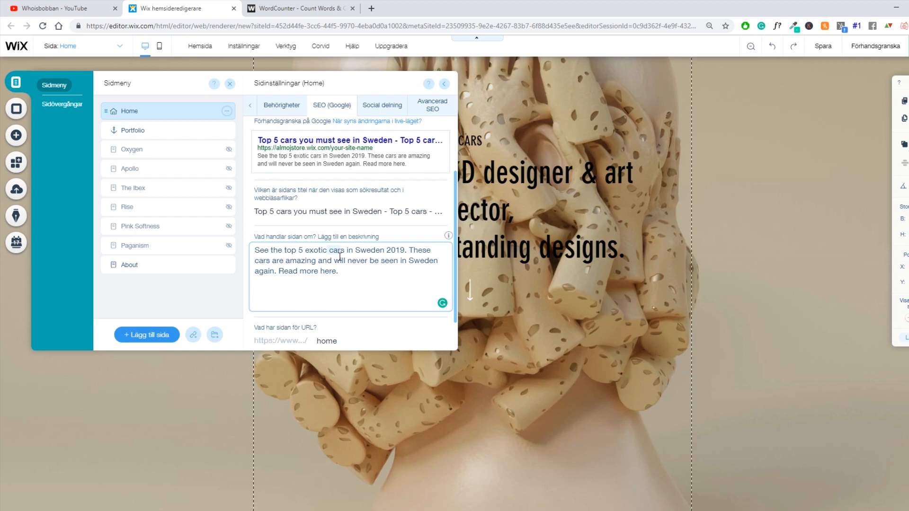
mouse_move(365, 265)
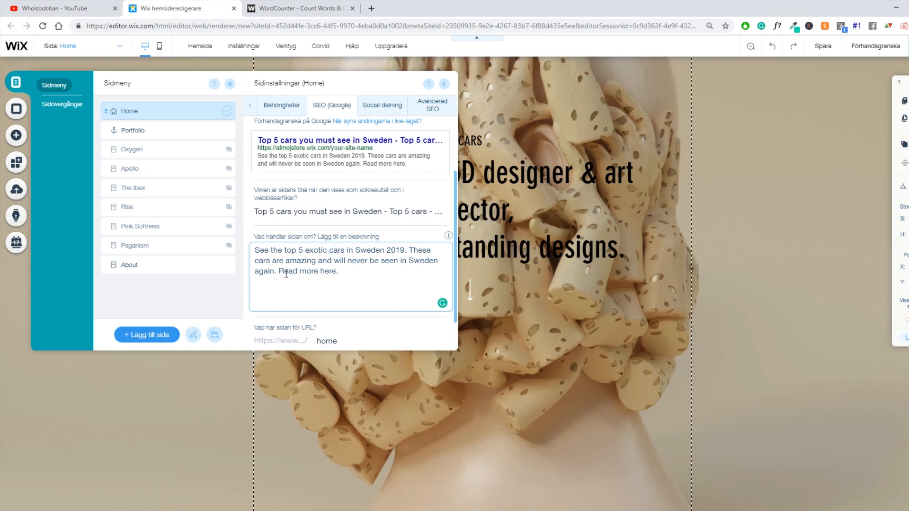
mouse_move(310, 273)
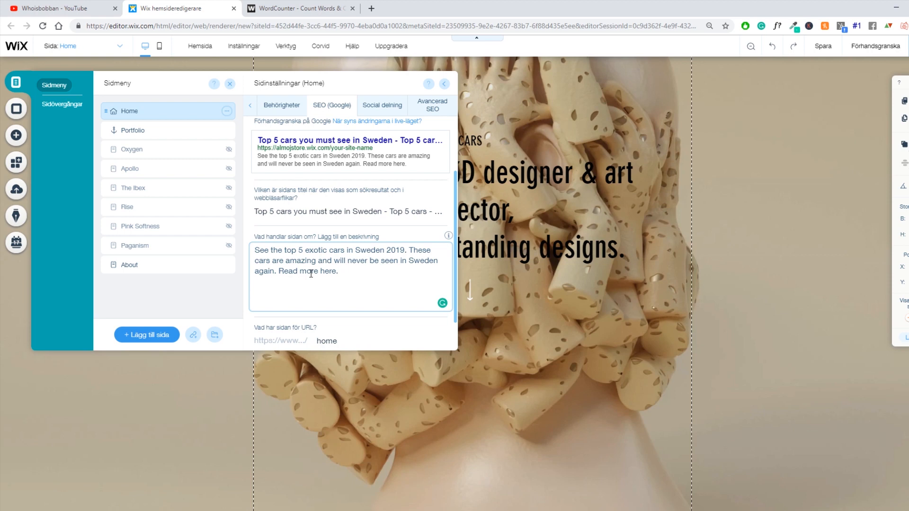
click(339, 271)
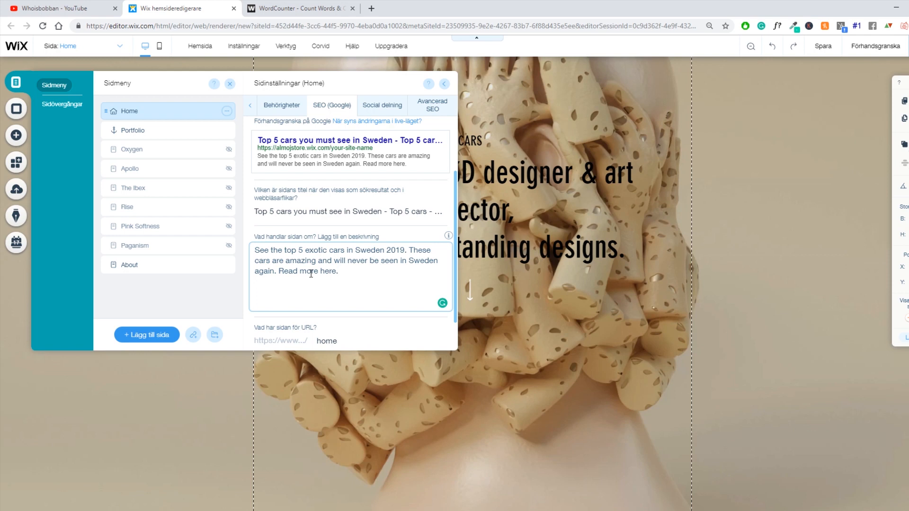
click(339, 272)
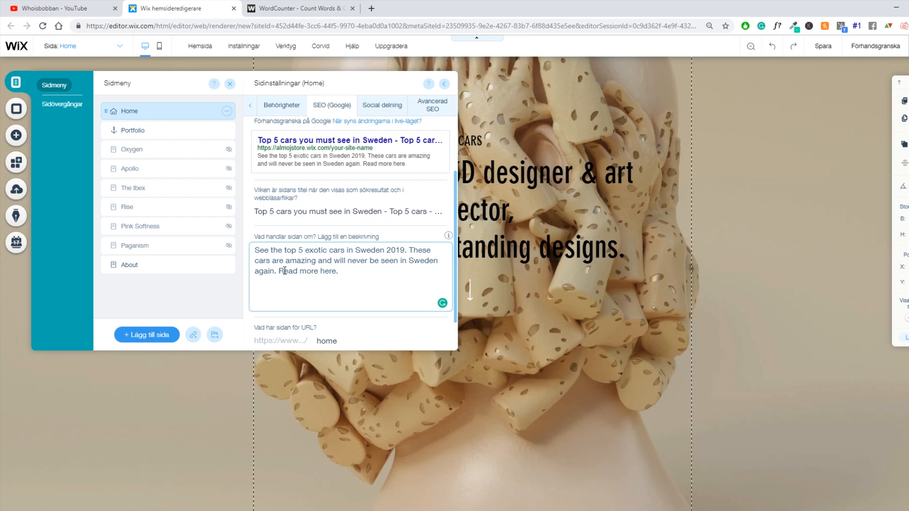
scroll(down, 3)
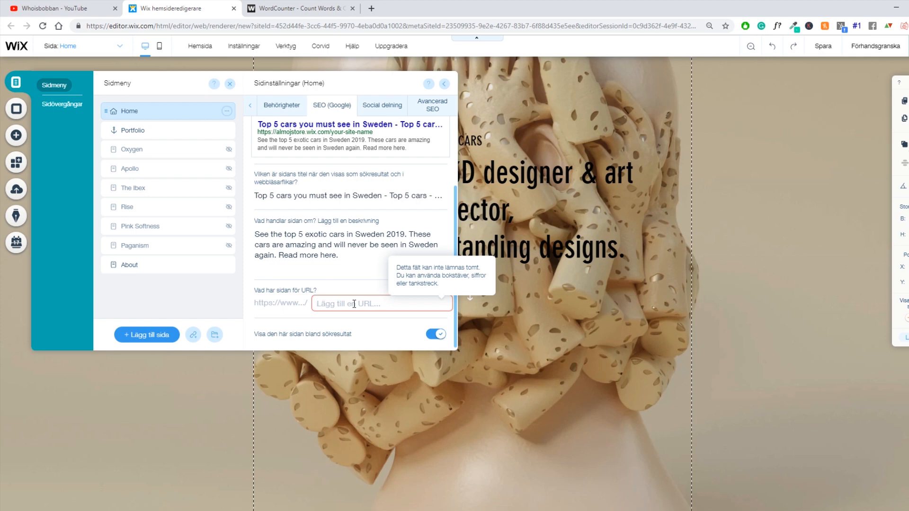
Step: Set the Home page URL slug to 'top-5-cars-in-sweden' in place of 'home'
text(top-5-car)
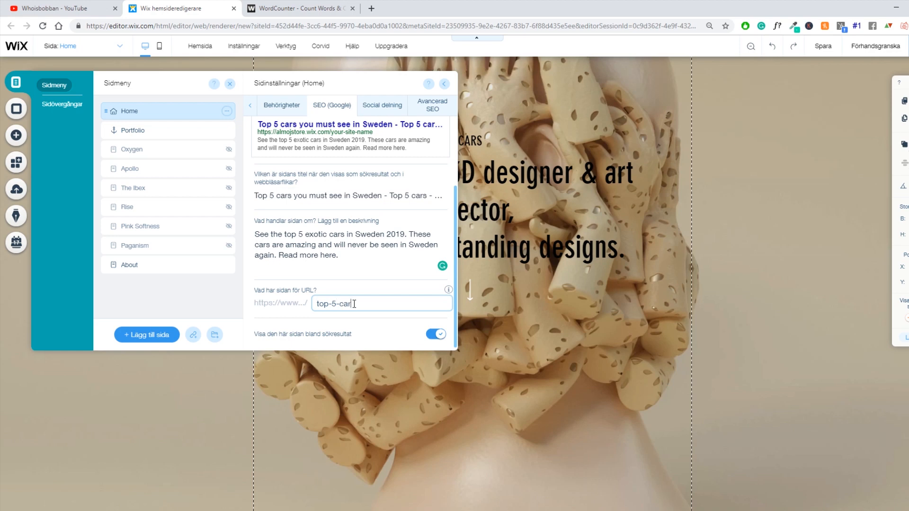
text(s-in-sweden)
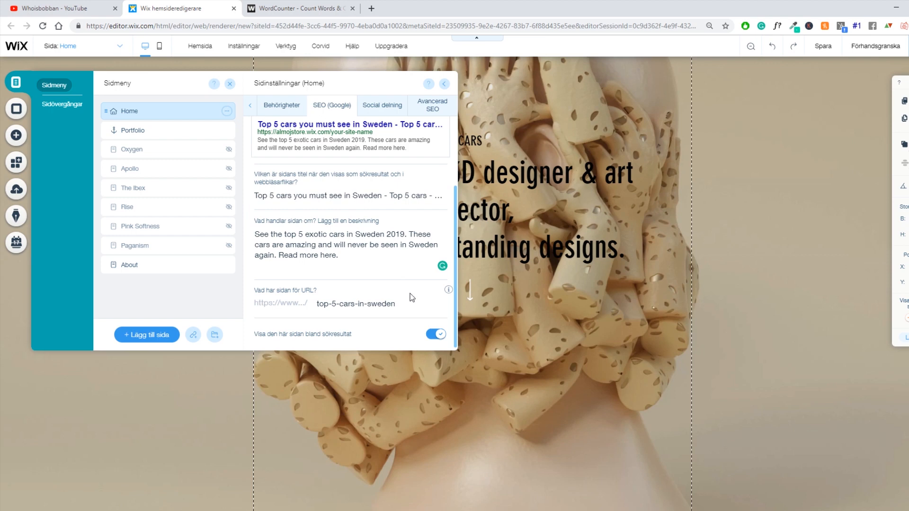
click(355, 303)
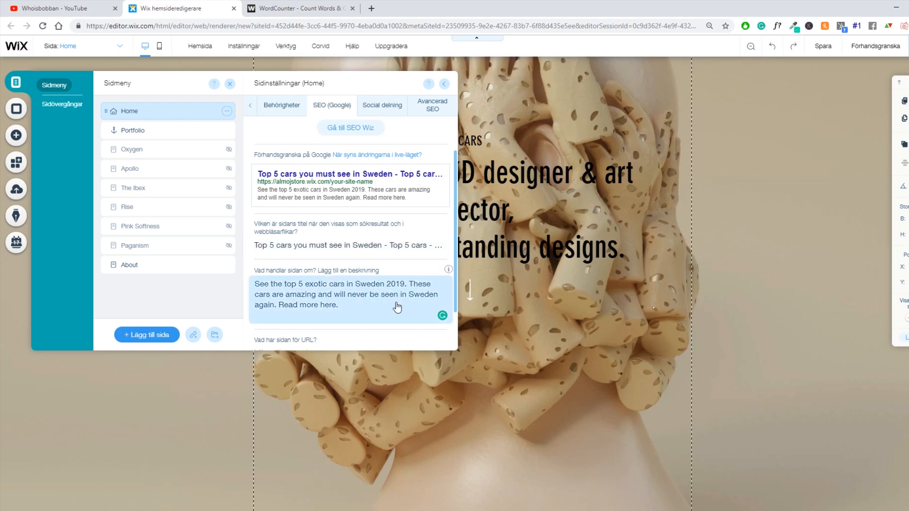
scroll(down, 3)
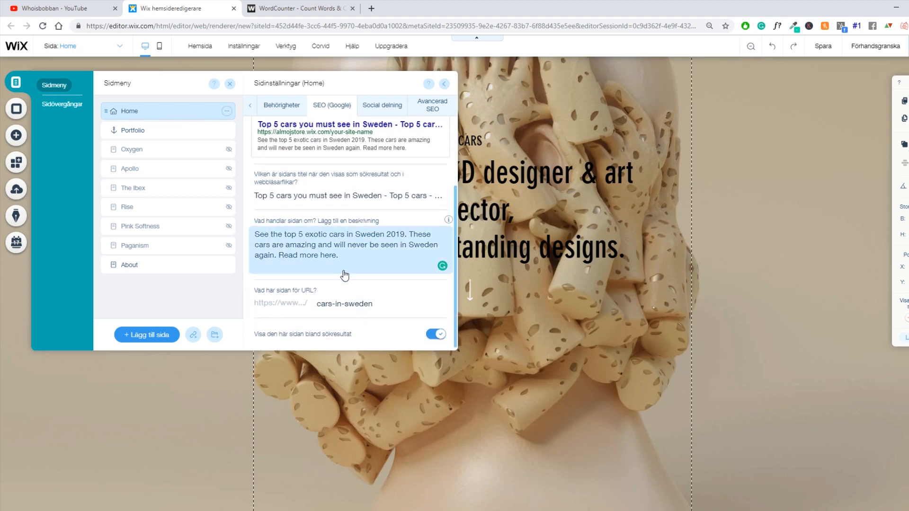